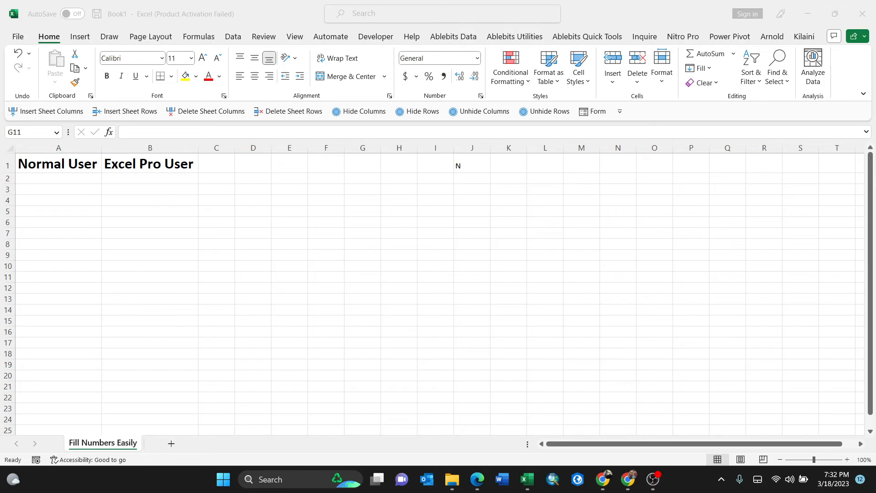
- Enter 1 in the first Normal User cell, A2, to start the column A number series
{"action": "left_click", "coordinate": [57, 177]}
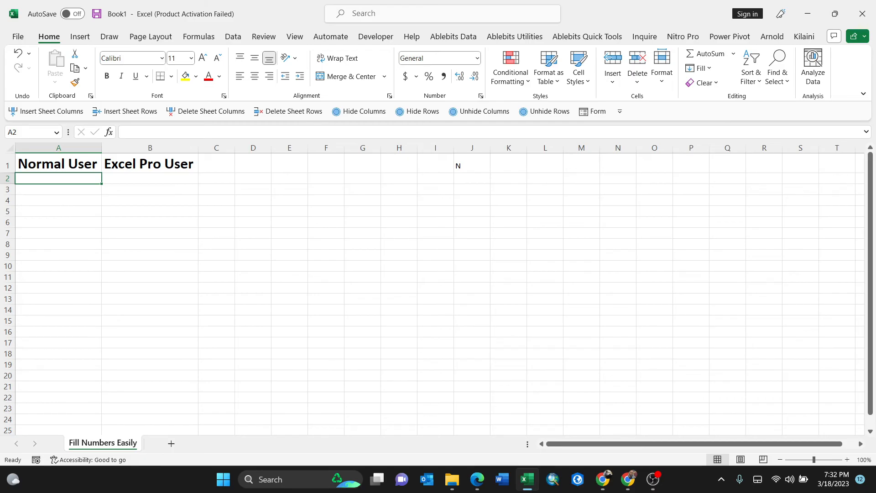
{"action": "type", "text": "1"}
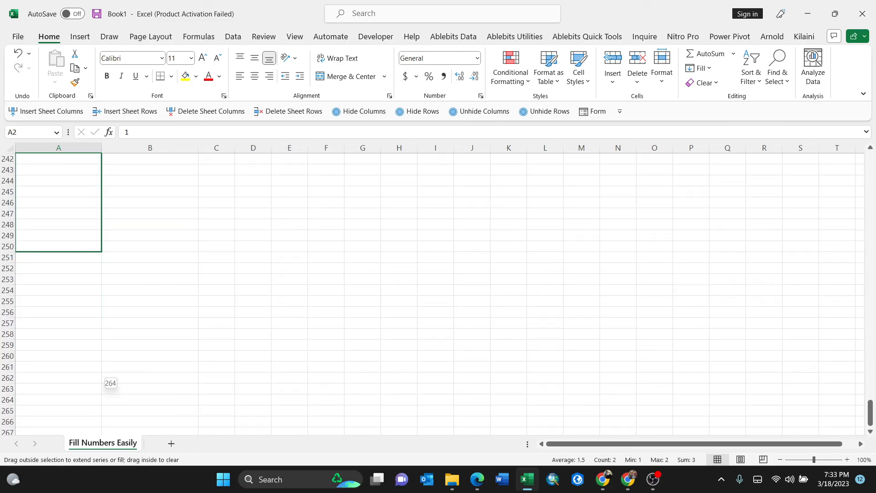
{"action": "scroll", "scroll_direction": "down", "scroll_amount": 3}
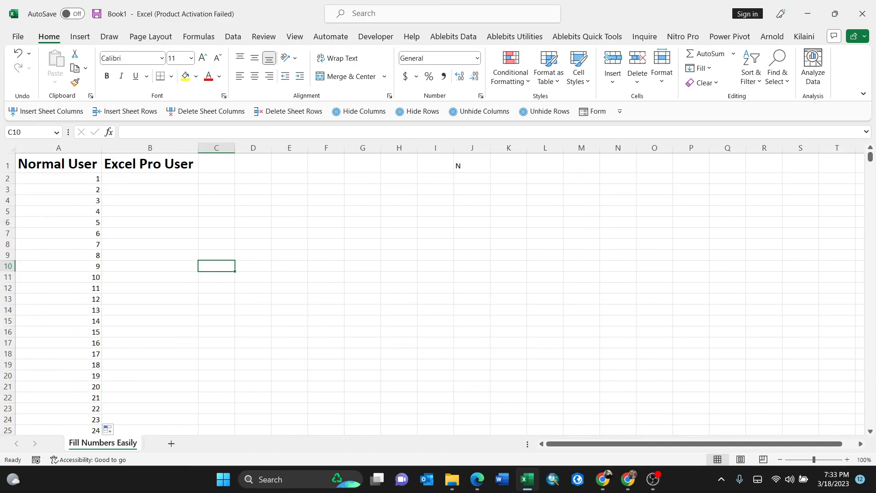
- Type =SEQUENCE(1000) into cell B2 under Excel Pro User, leaving it unconfirmed
{"action": "left_click", "coordinate": [150, 177]}
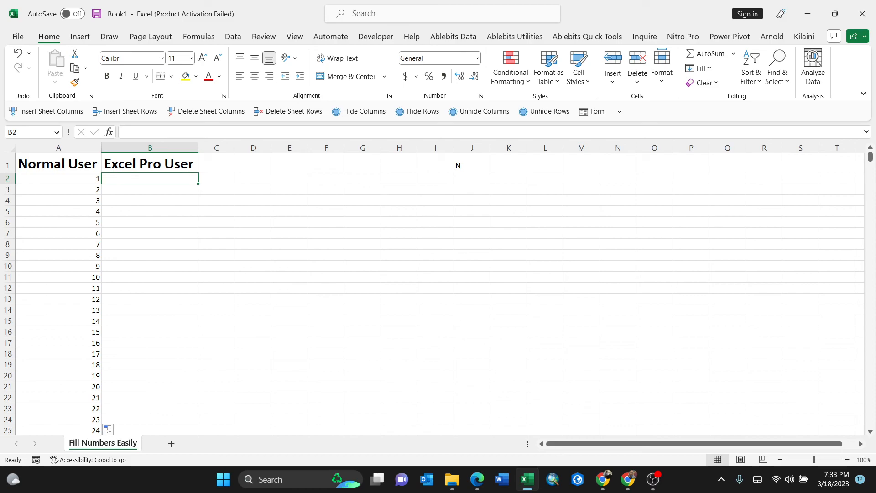
{"action": "type", "text": "="}
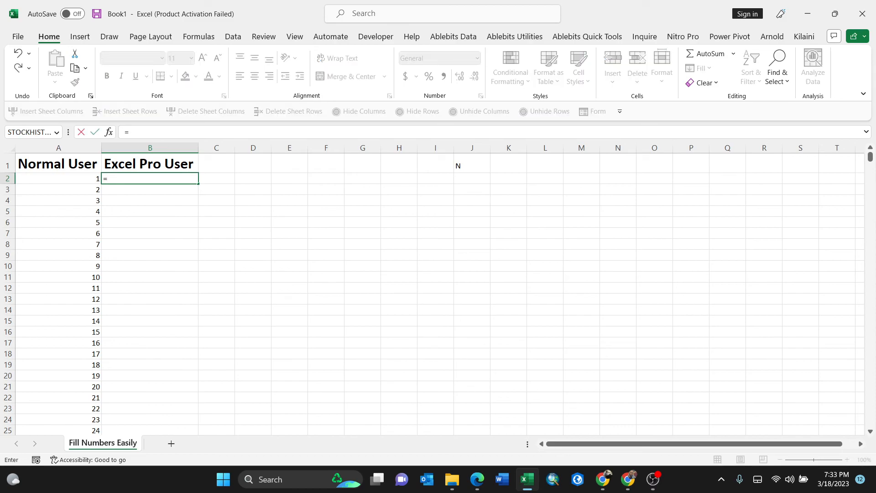
{"action": "type", "text": "se"}
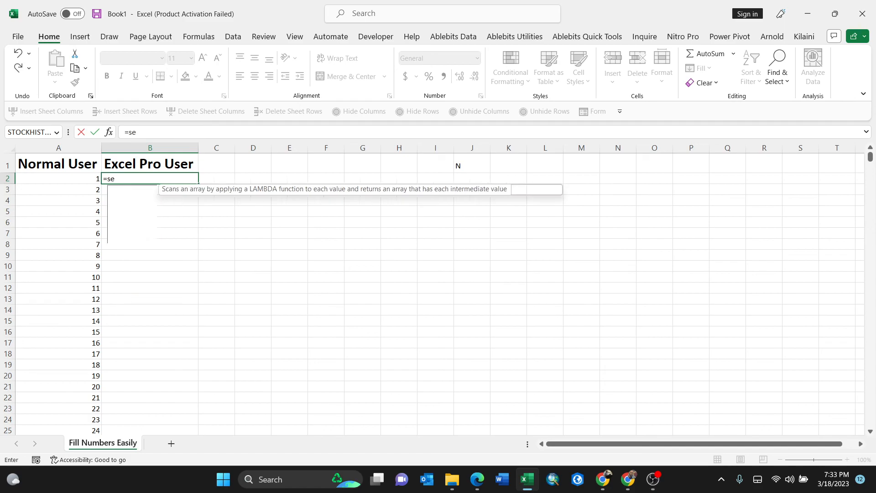
{"action": "type", "text": "q"}
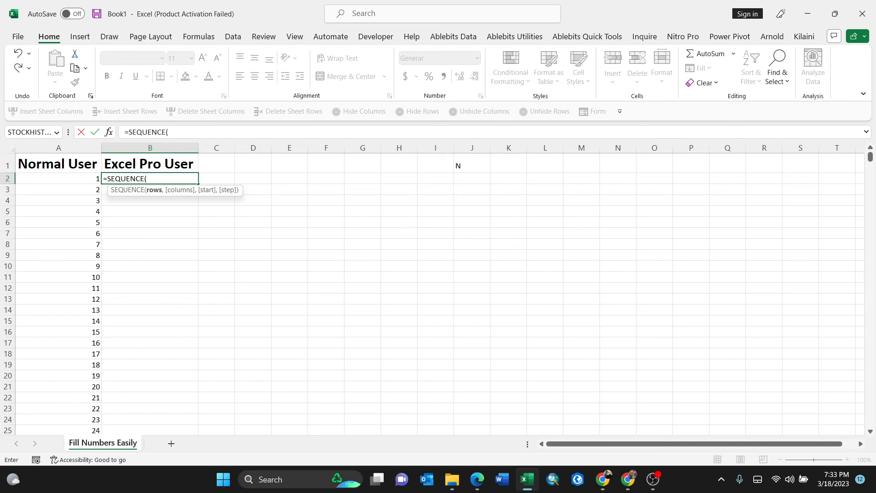
{"action": "type", "text": "10"}
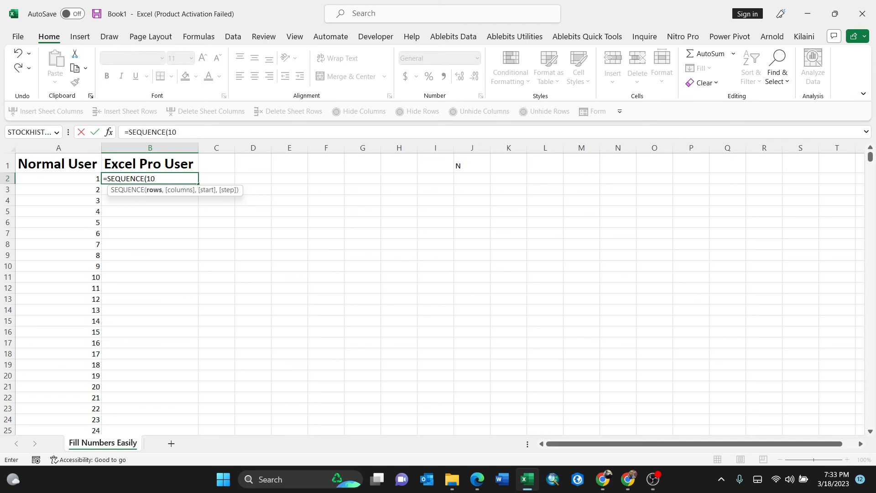
{"action": "type", "text": "00"}
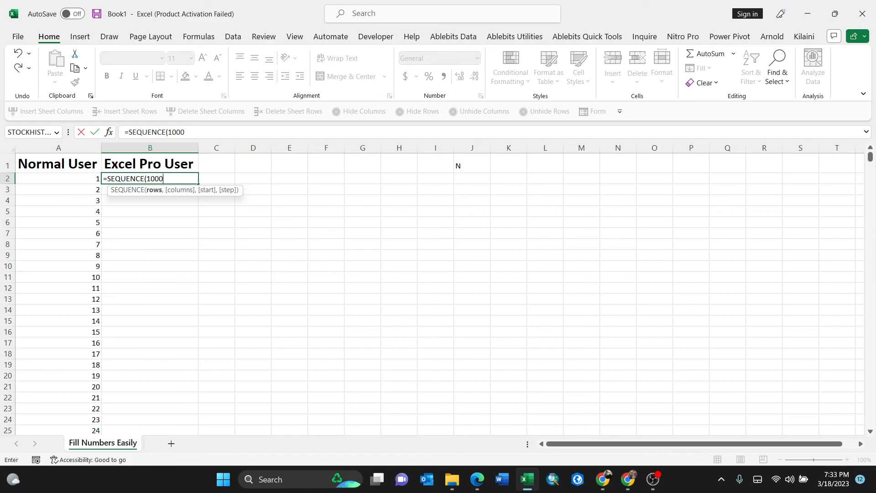
{"action": "type", "text": ")"}
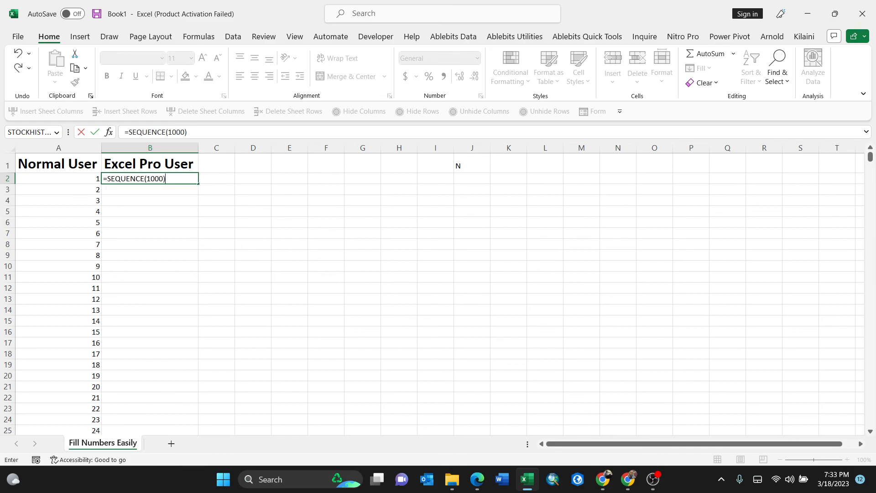
- Confirm the SEQUENCE(1000) formula so numbers 1 to 1000 spill down column B
{"action": "key", "text": "Enter"}
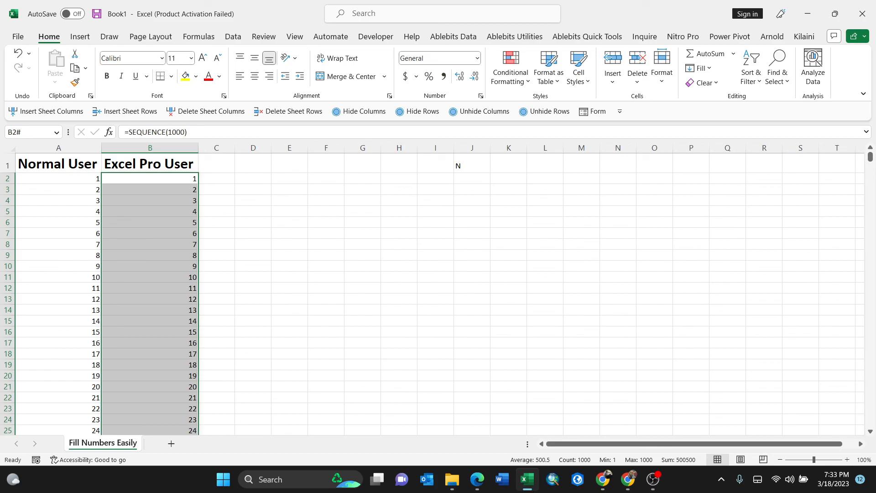
- Change B2's formula to =SEQUENCE(10000) and scroll the sheet to check the spill
{"action": "double_click", "coordinate": [149, 179]}
{"action": "type", "text": "0"}
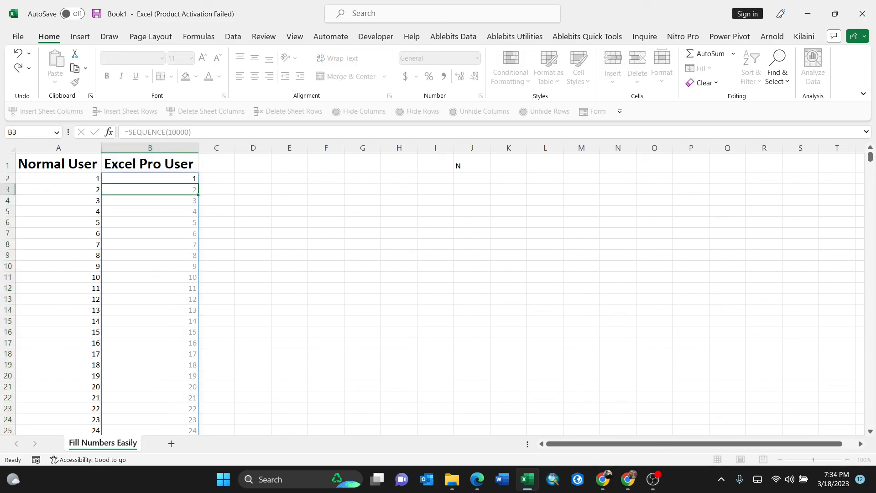
{"action": "left_click", "coordinate": [149, 163]}
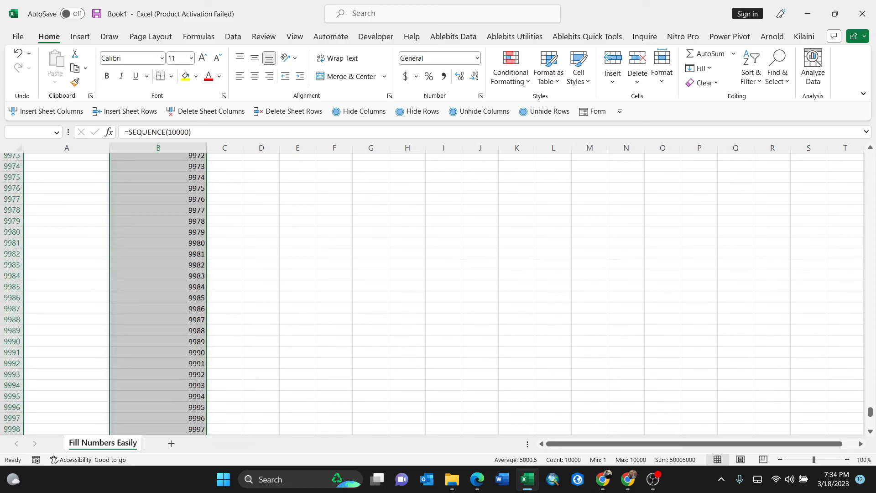
{"action": "scroll", "scroll_direction": "down", "scroll_amount": 3}
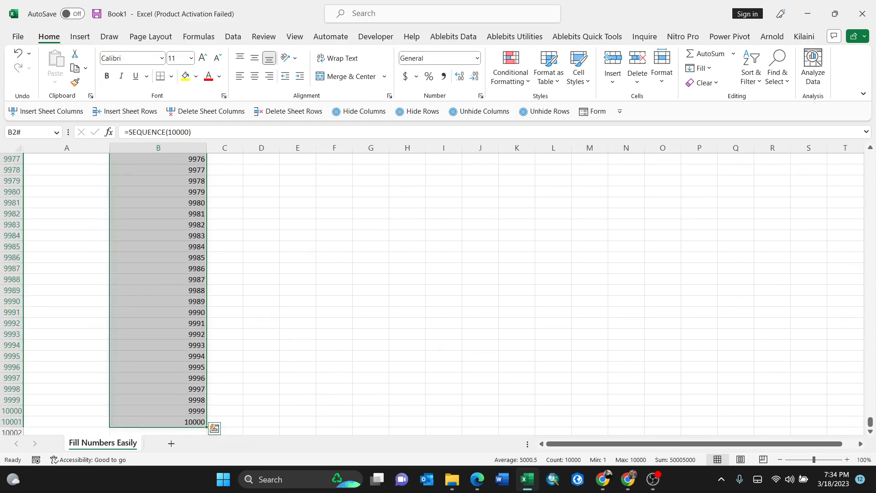
{"action": "left_click_drag", "start_coordinate": [870, 425], "coordinate": [869, 190]}
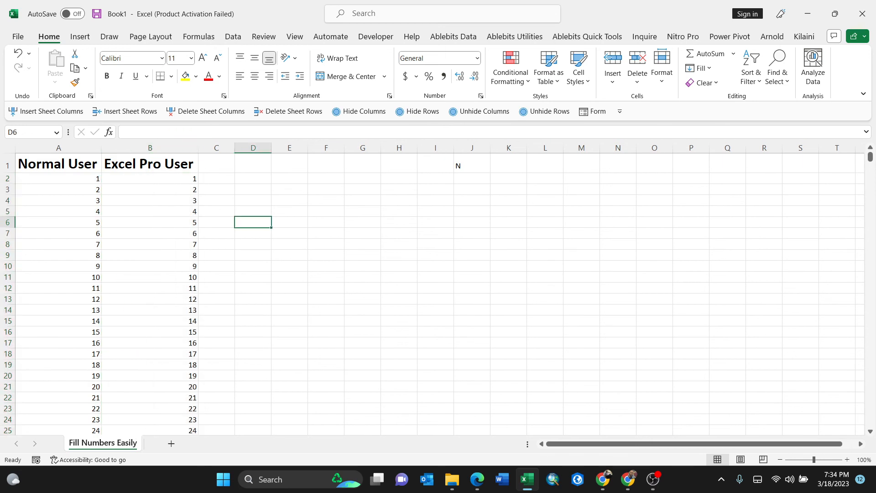
{"action": "left_click", "coordinate": [326, 188]}
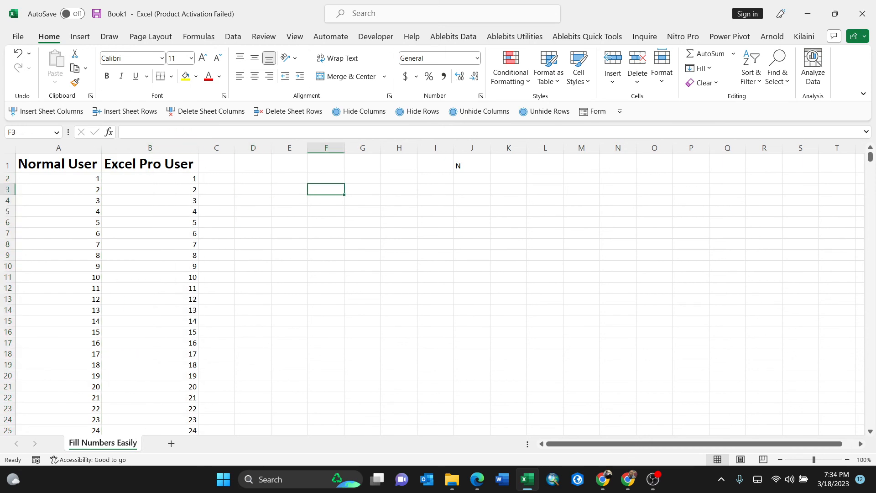